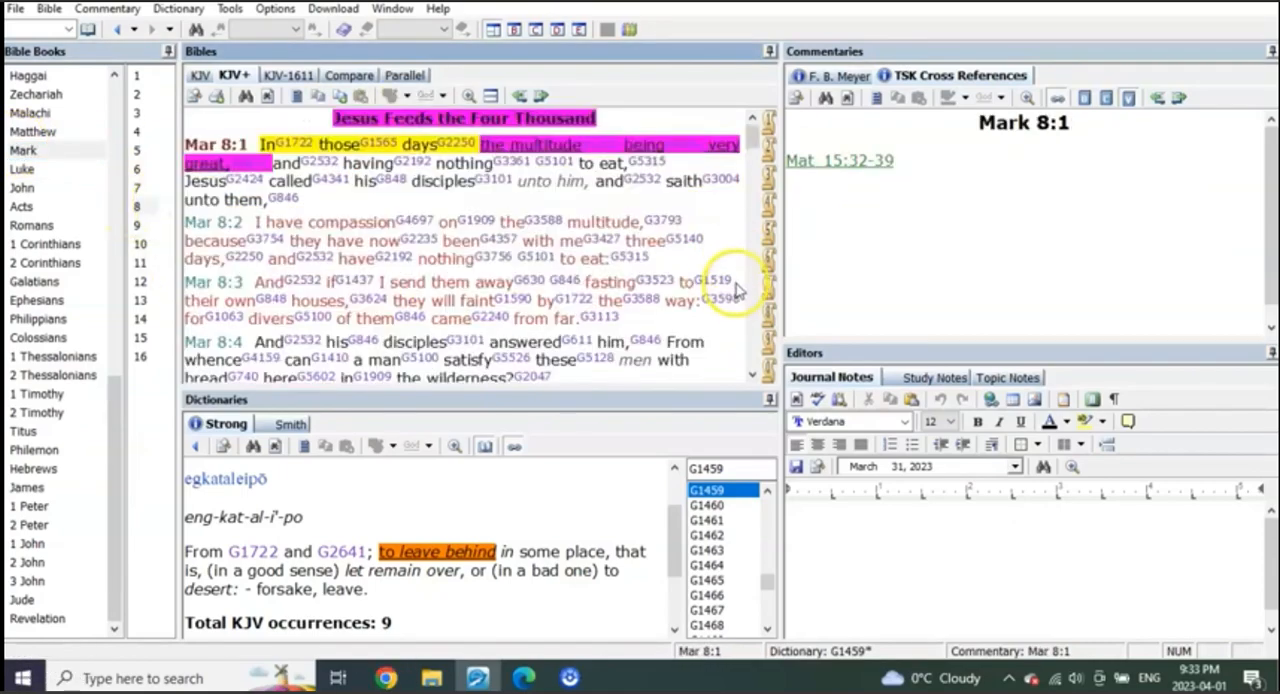
# Step: Scroll the KJV+ pane from Mark 8 toward the highlighted Matthew 12:31–32 verses
pyautogui.scroll(-3)
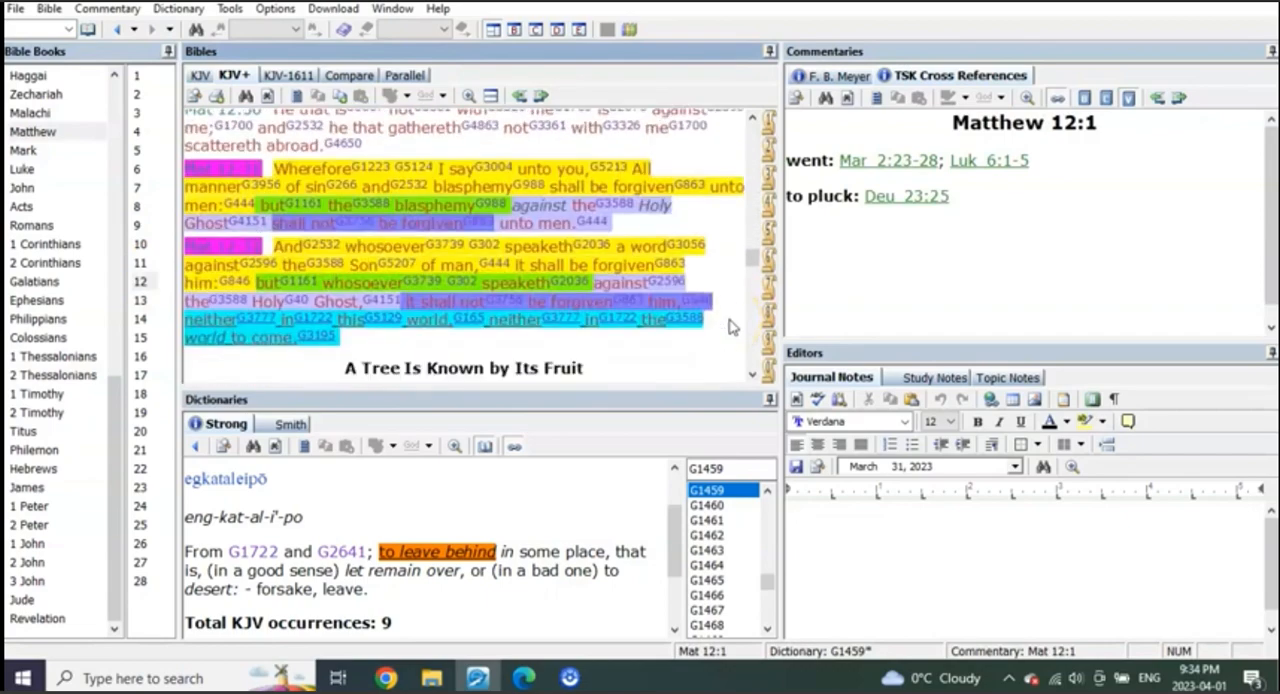
# Step: Scroll through Matthew 12:38–41 on the sign of Jonah, then jump to Luke 24
pyautogui.scroll(-3)
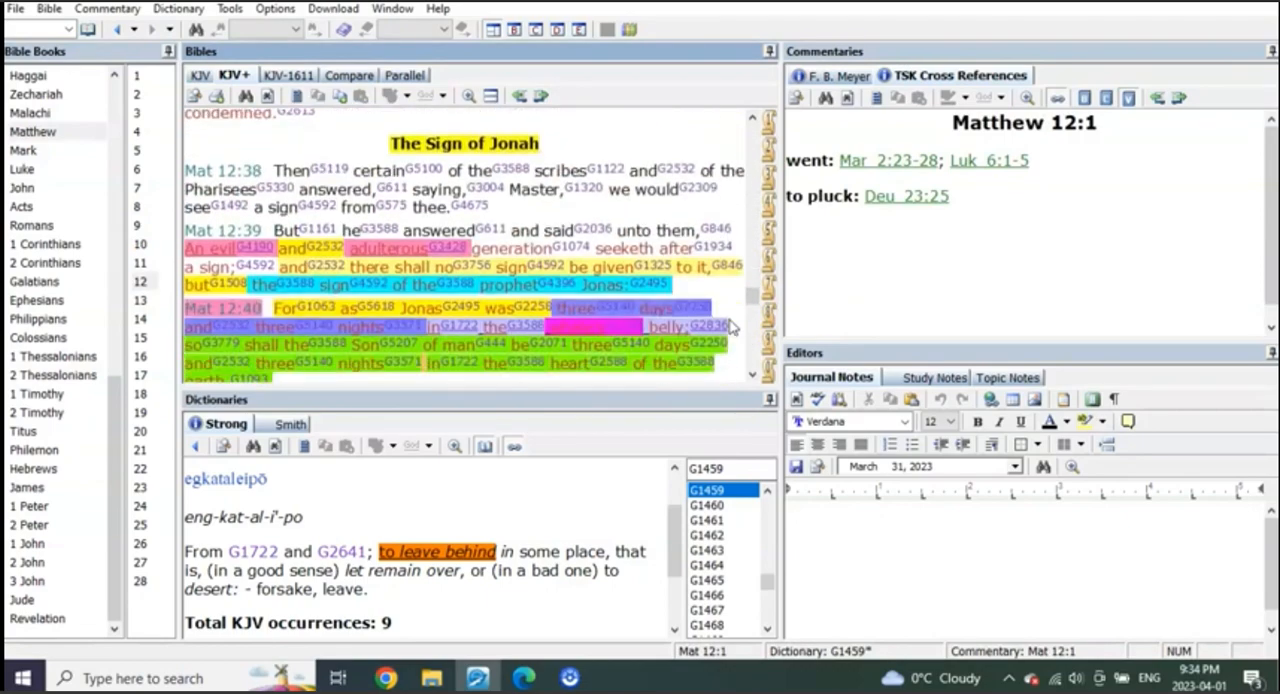
pyautogui.scroll(-3)
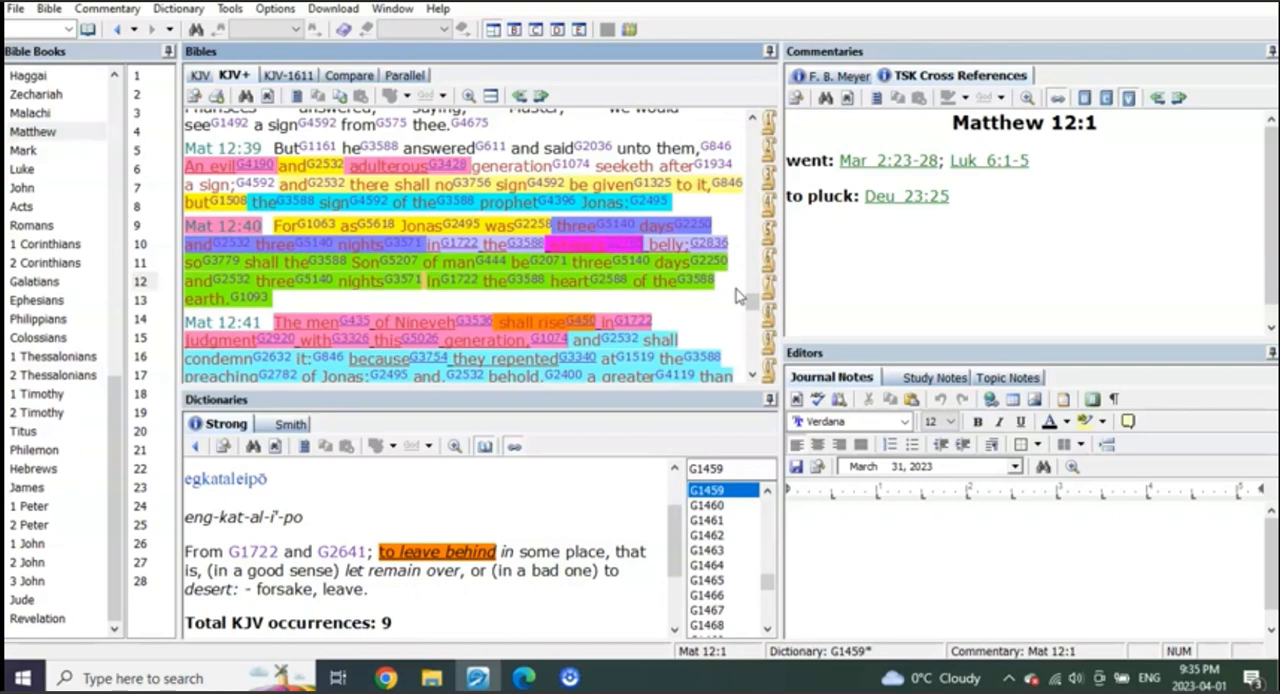
pyautogui.moveTo(718, 308)
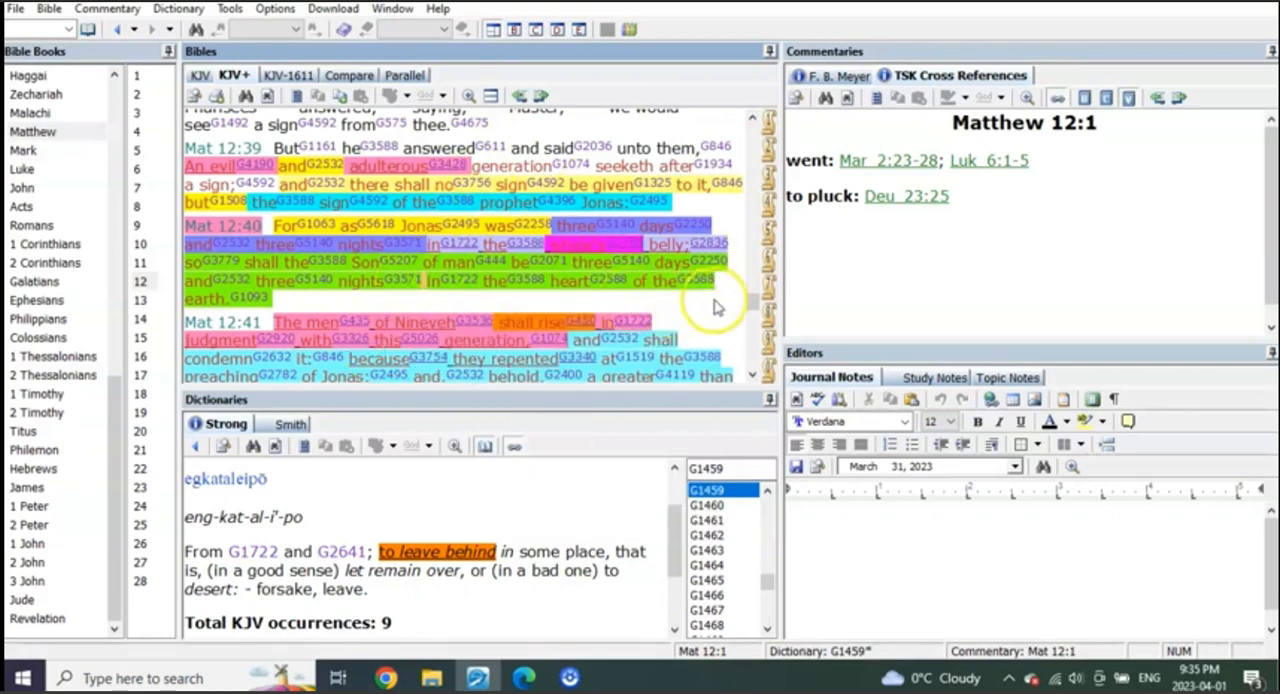
pyautogui.moveTo(728, 308)
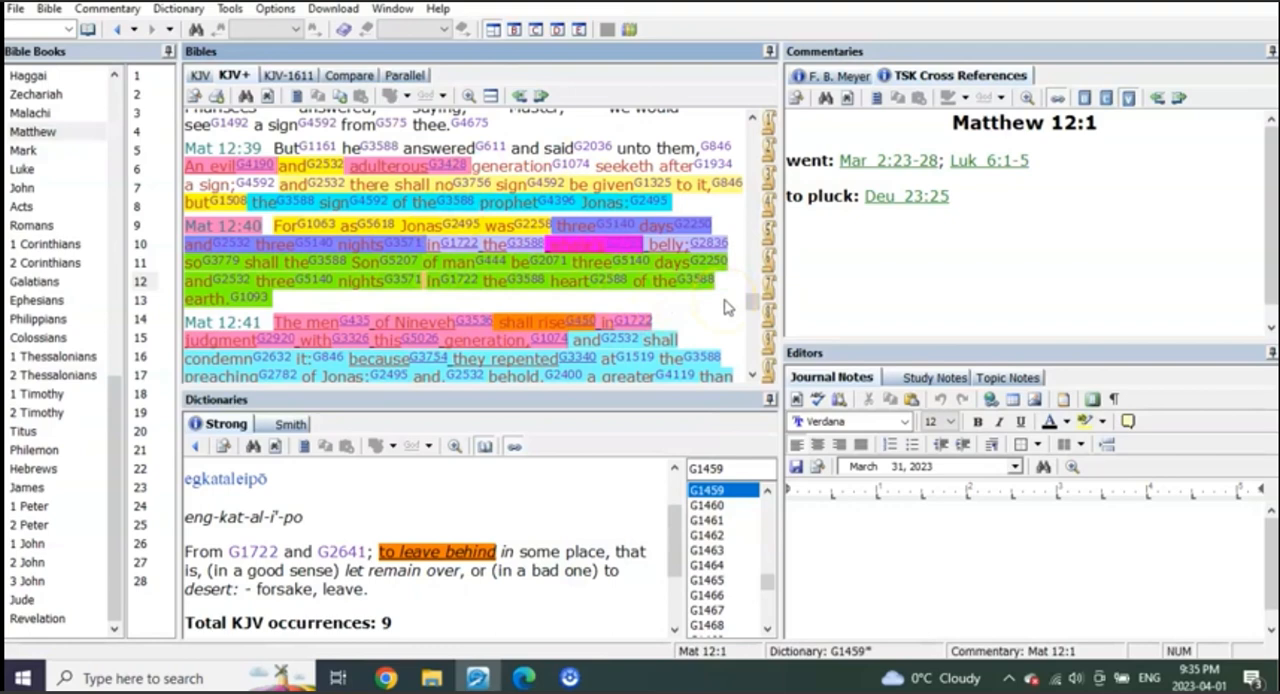
pyautogui.click(22, 168)
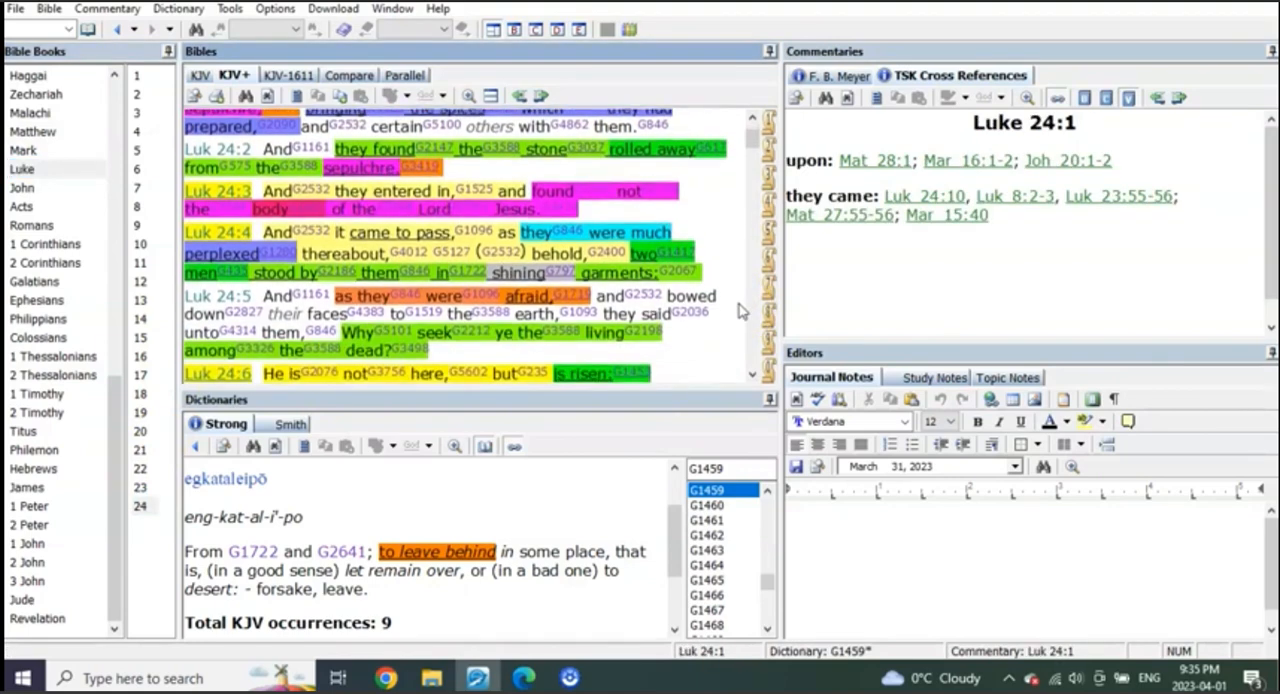
# Step: Scroll the Luke 24 reading down to the highlighted verses 7–10
pyautogui.scroll(-3)
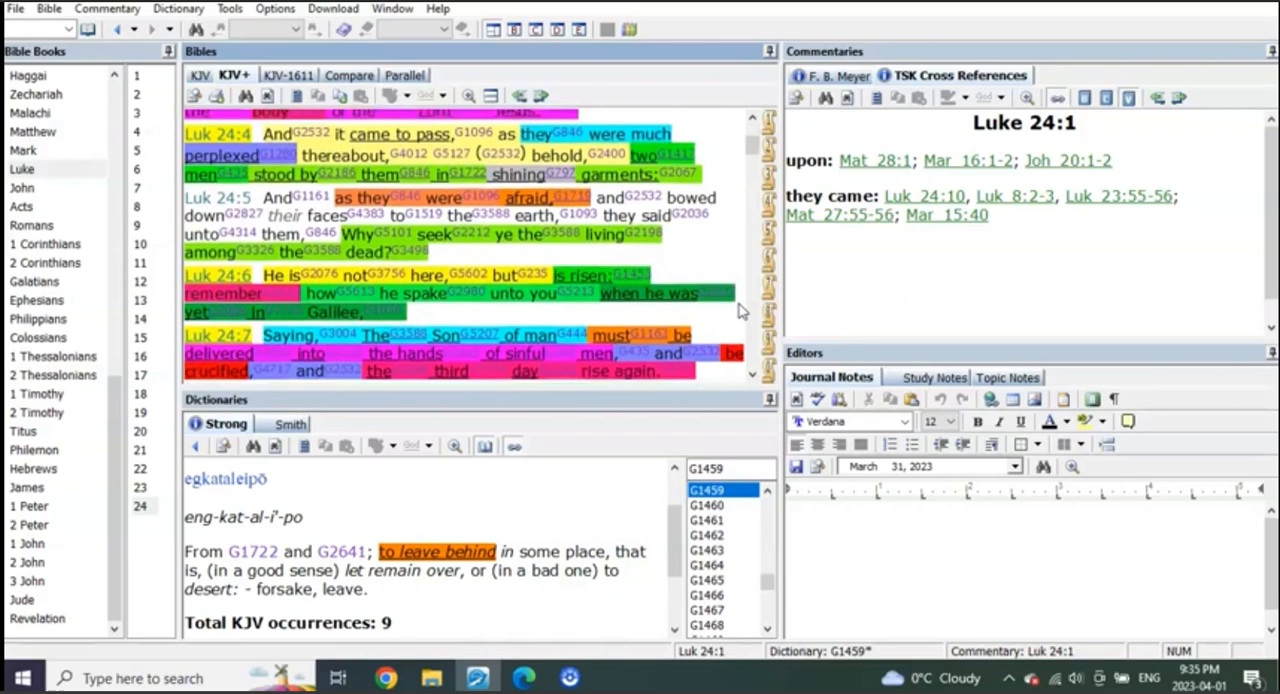
pyautogui.scroll(-3)
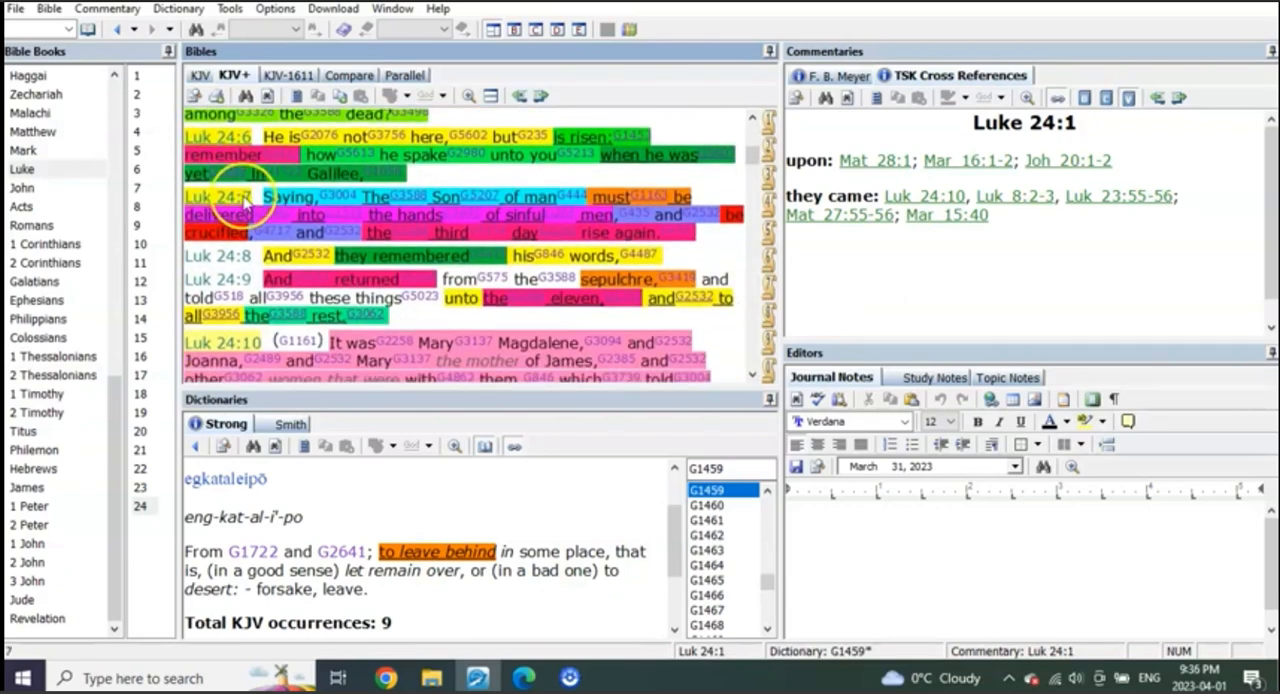
pyautogui.moveTo(544, 196)
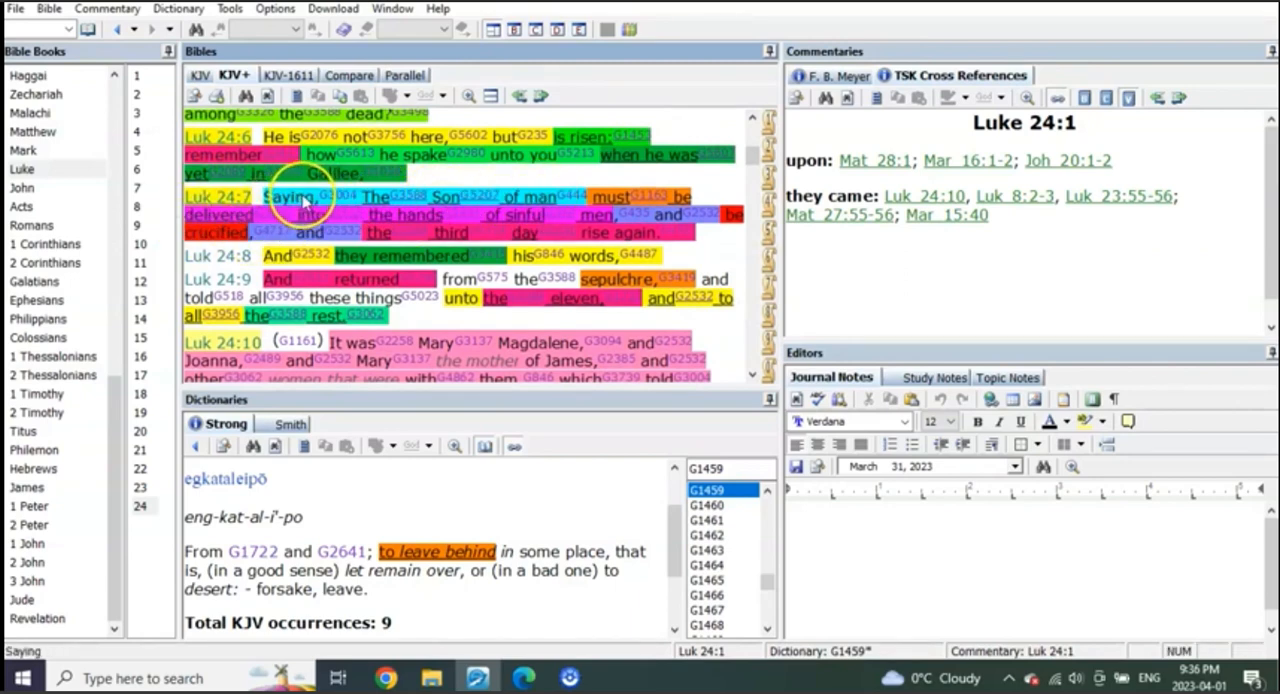
pyautogui.moveTo(410, 222)
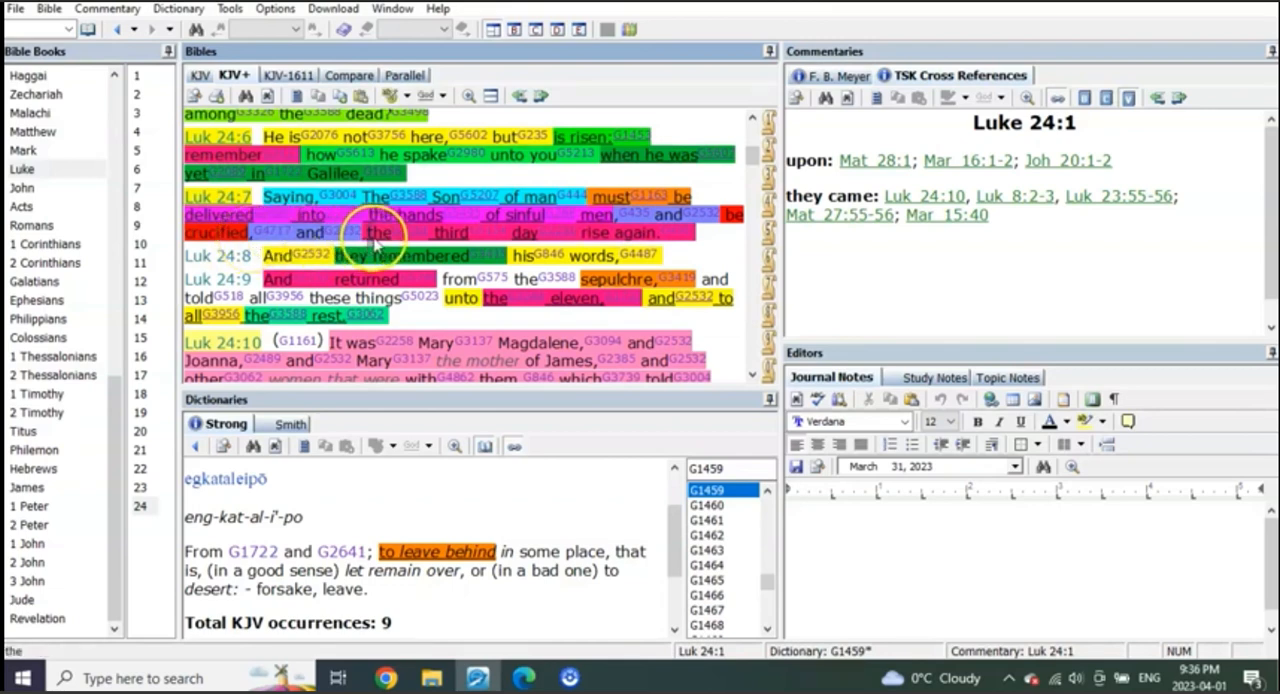
pyautogui.moveTo(712, 256)
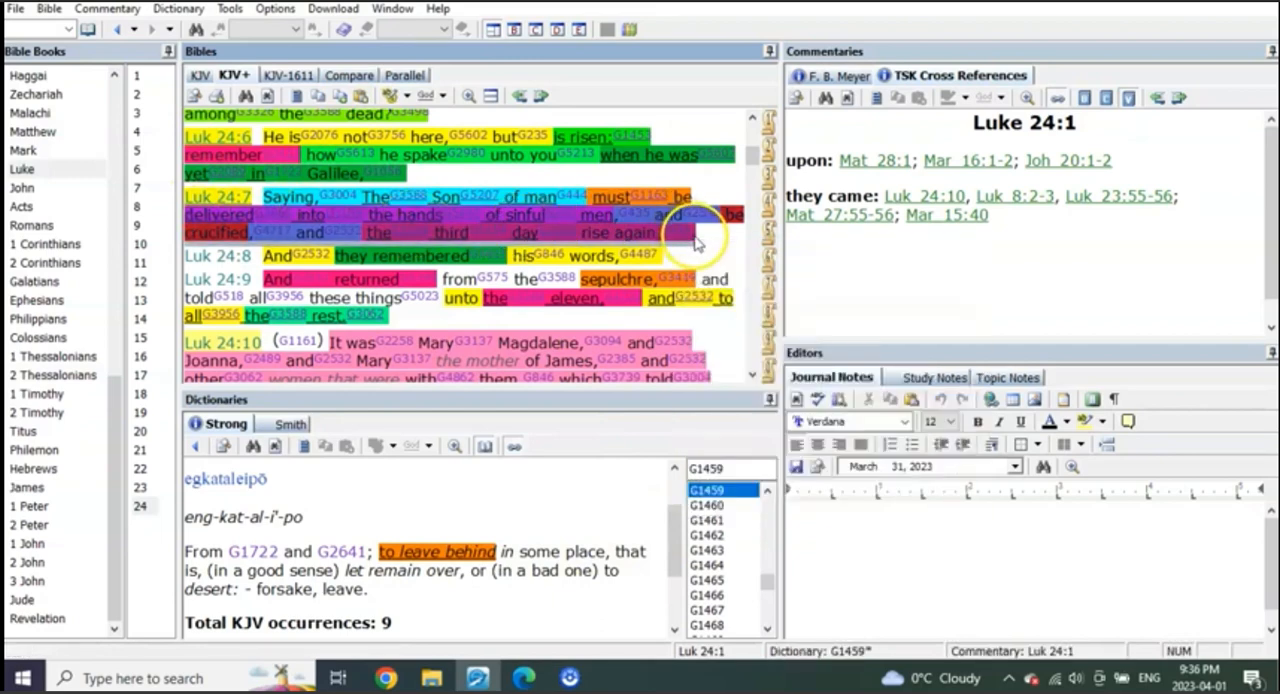
pyautogui.moveTo(722, 250)
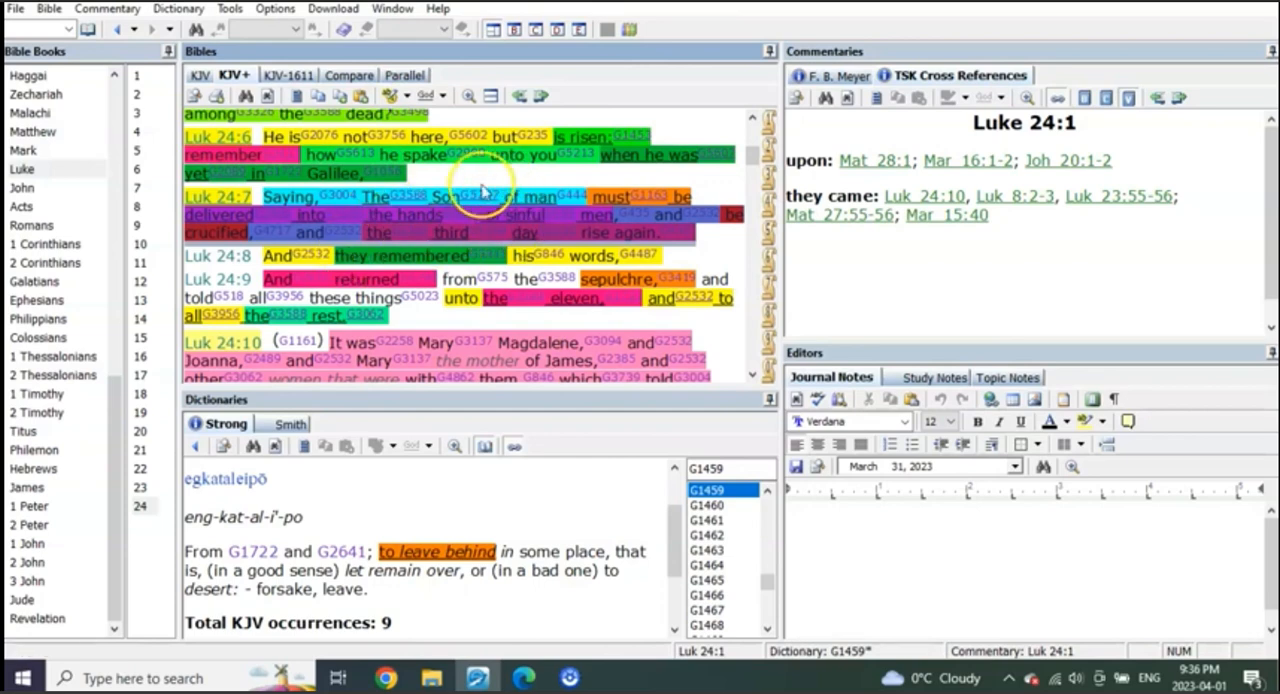
pyautogui.moveTo(728, 252)
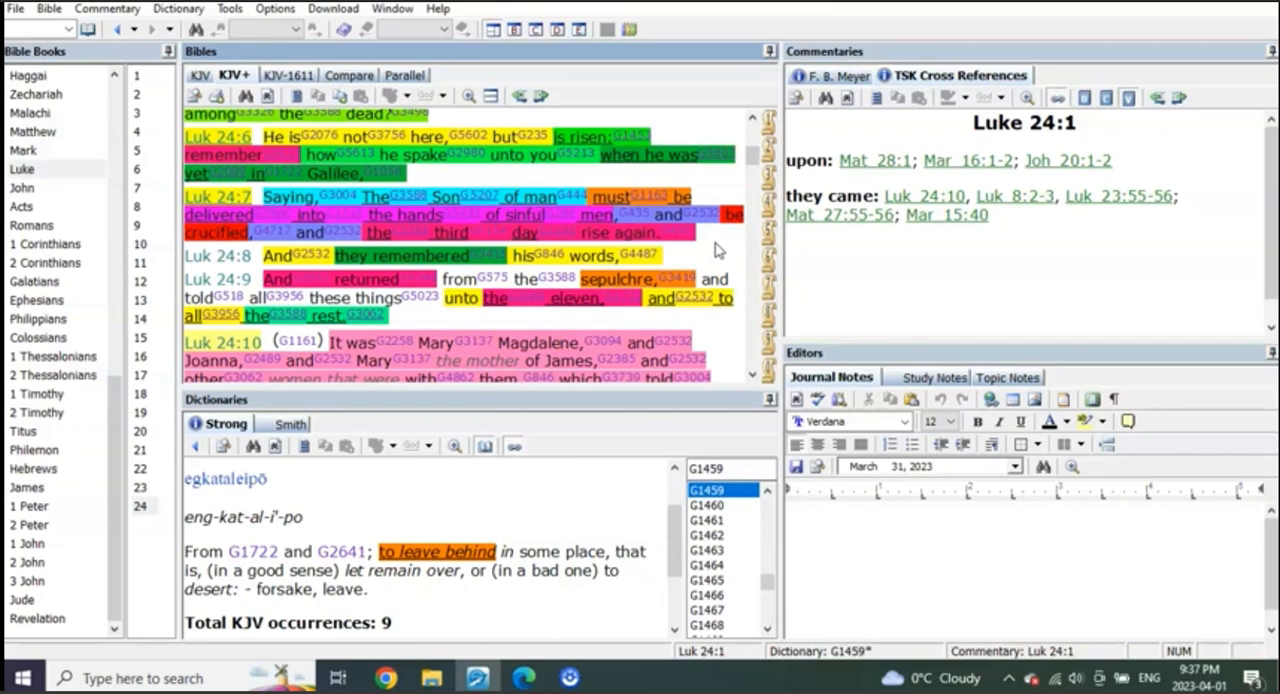
pyautogui.click(36, 132)
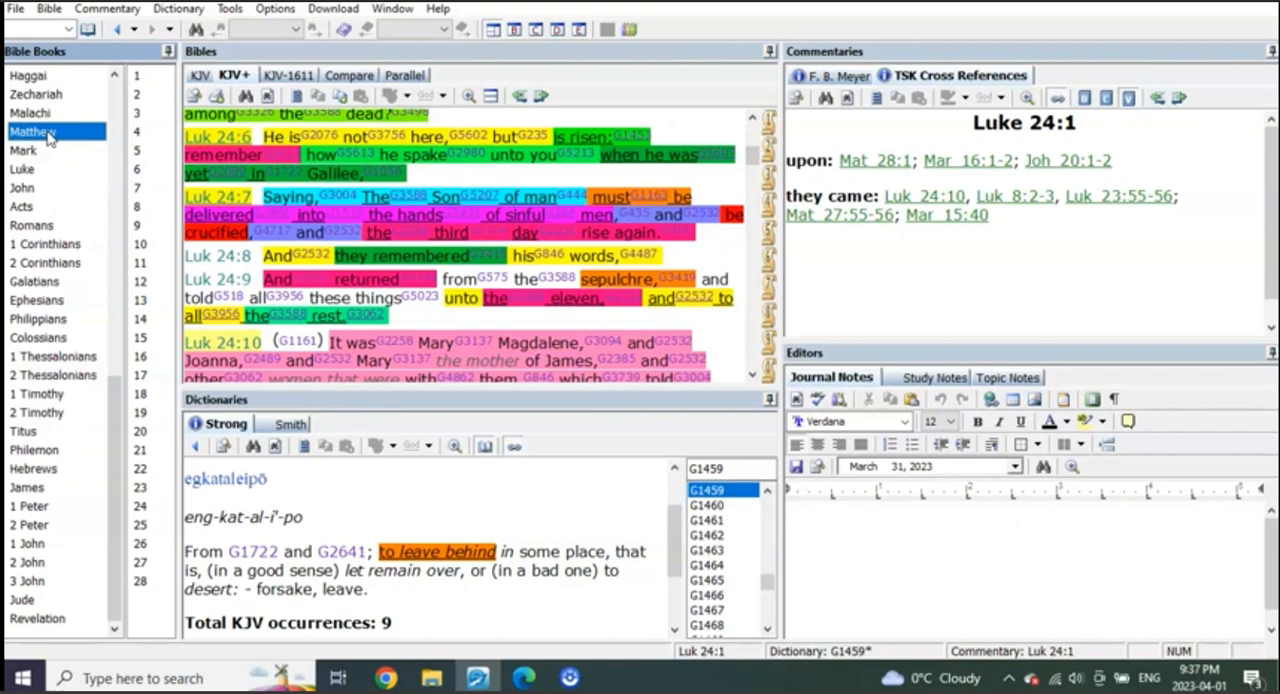
pyautogui.click(40, 132)
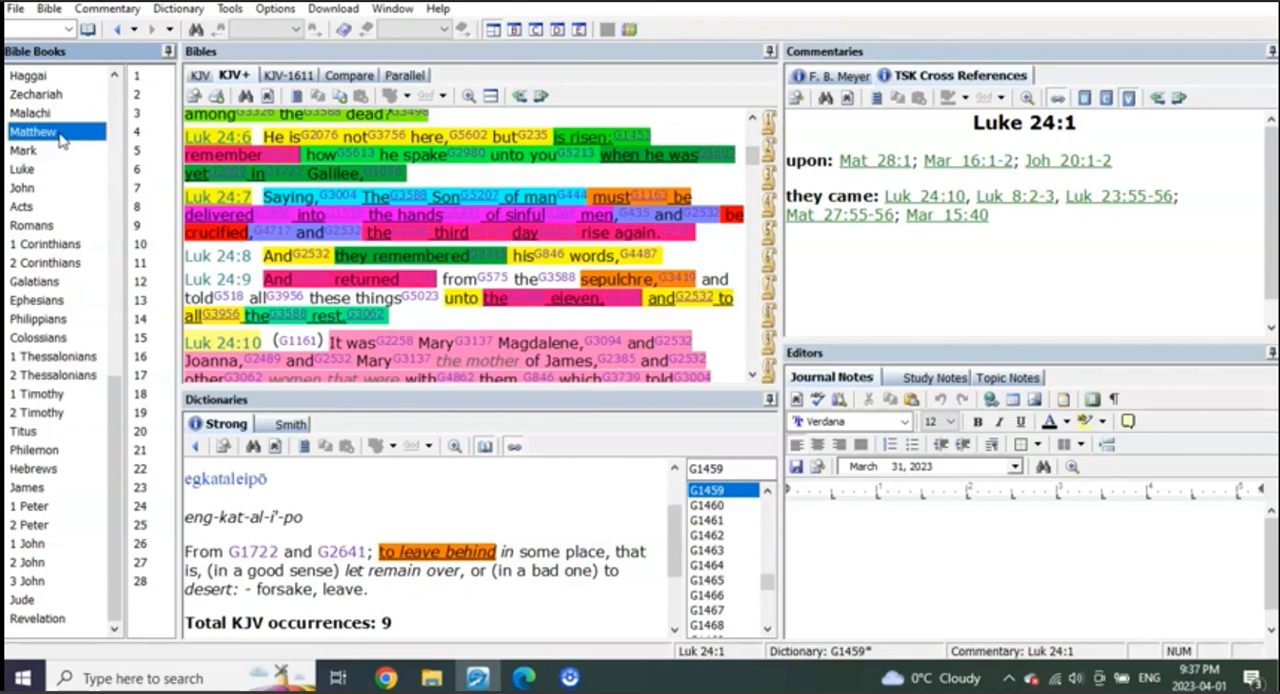
pyautogui.click(22, 150)
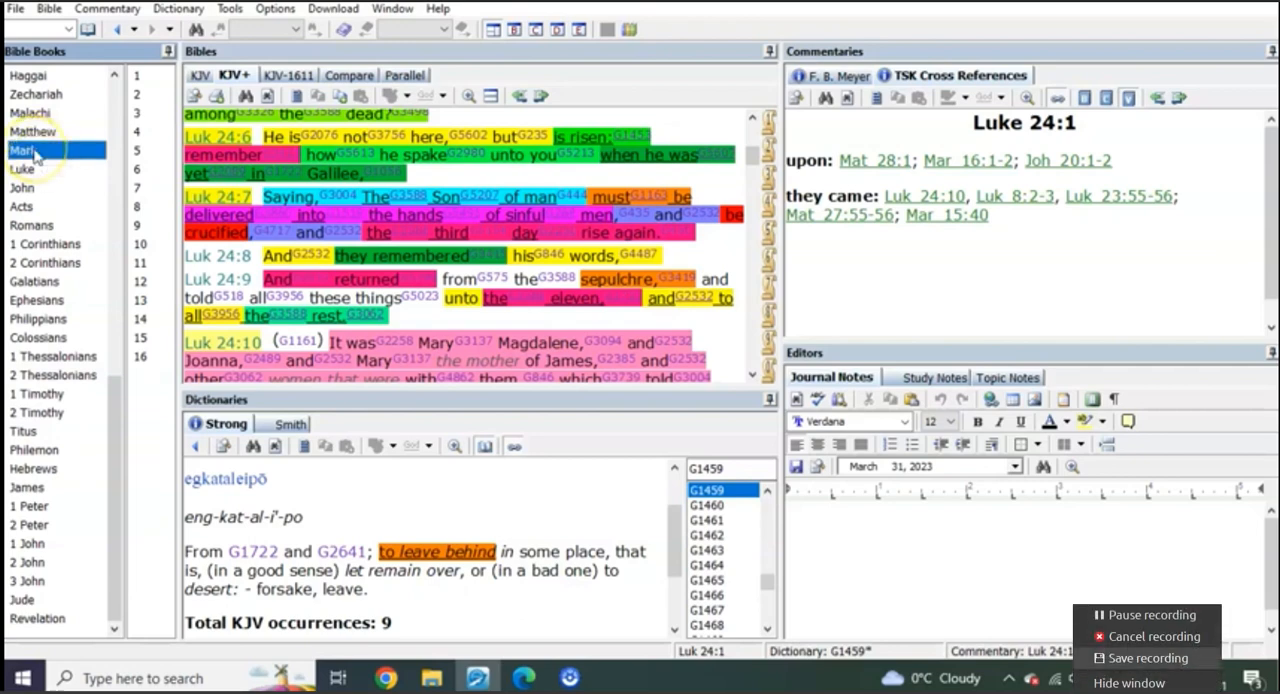